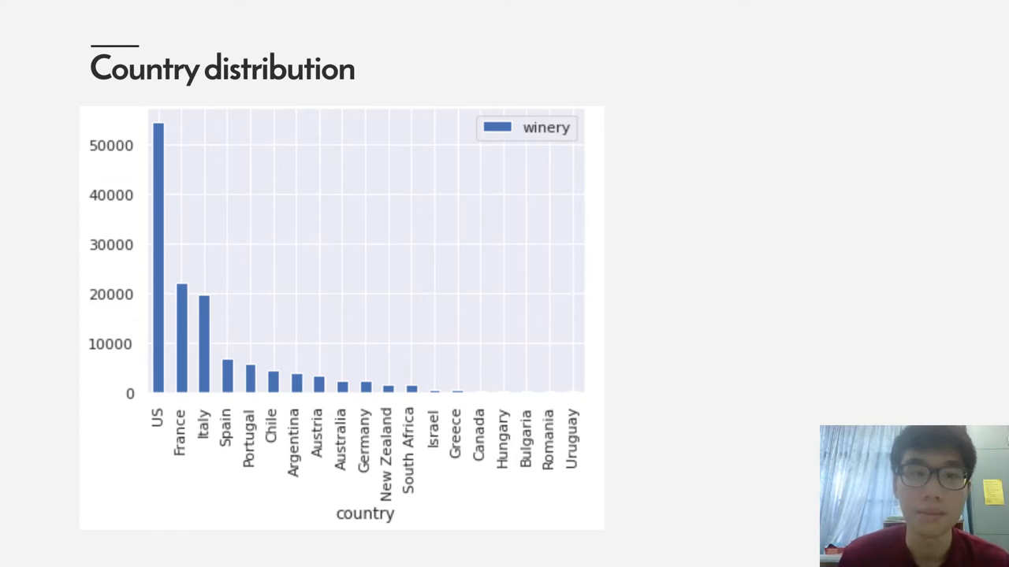
Advance from the Country distribution chart to the Algorithms slide
{"action": "key", "text": "Right"}
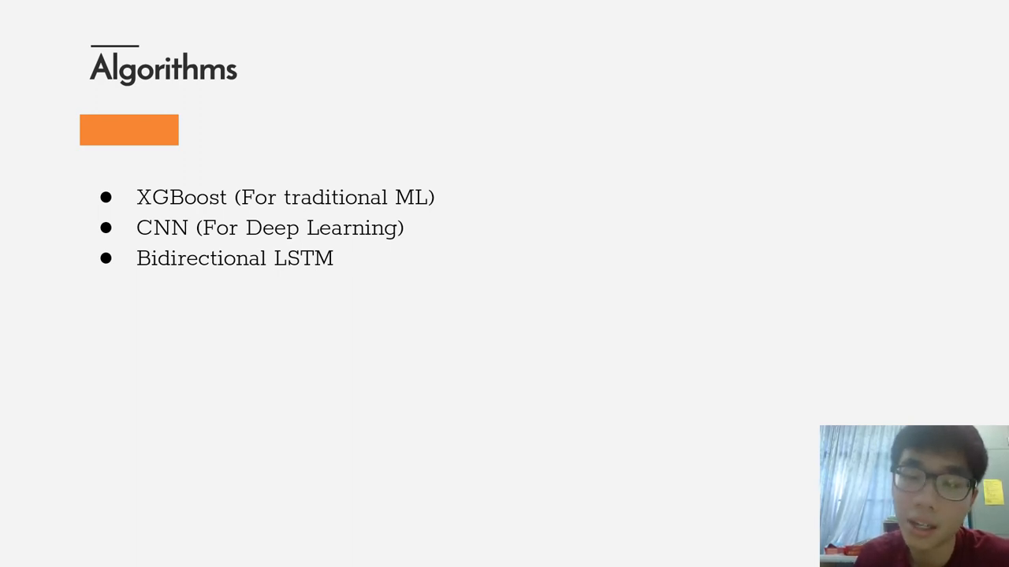
Advance from the Algorithms slide to the Model Evaluation slide reporting 99.99% accuracy
{"action": "key", "text": "Right"}
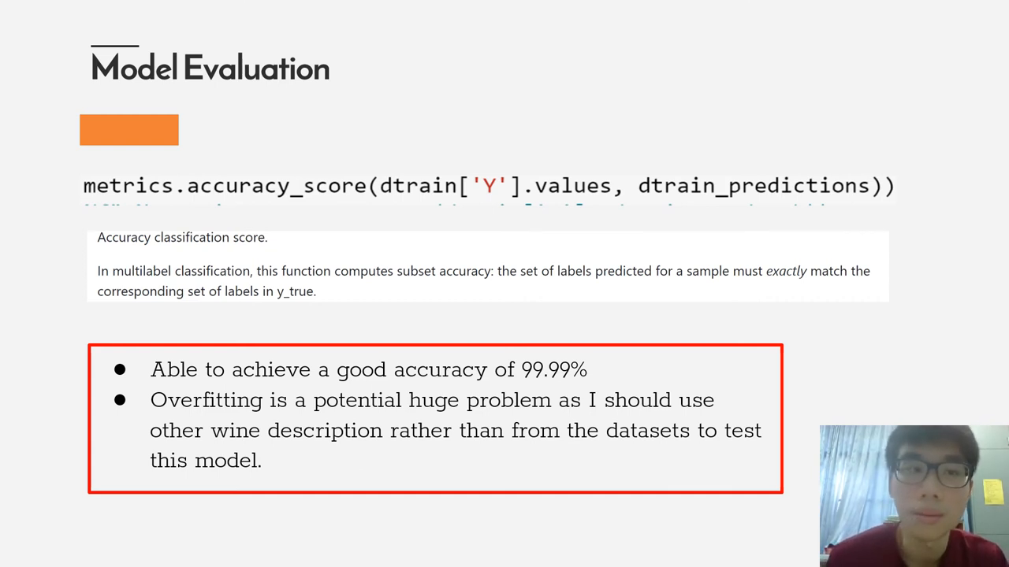
Advance to the CNN layer-summary slide with about 1.2 million trainable parameters
{"action": "key", "text": "Right"}
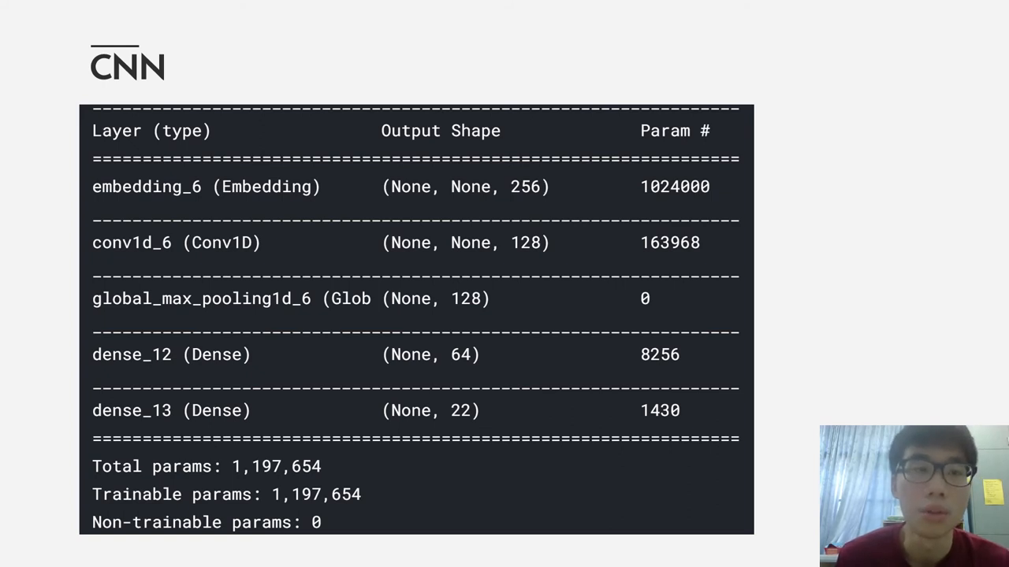
Advance through the model compilation slide to the training (0.97) versus validation (0.67) accuracy slide
{"action": "key", "text": "Right"}
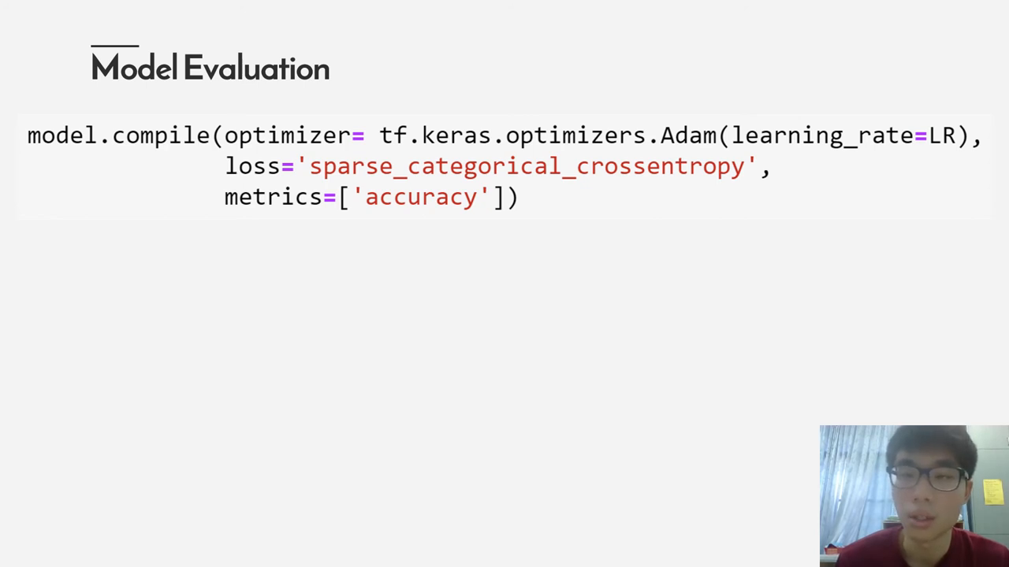
{"action": "key", "text": "Right"}
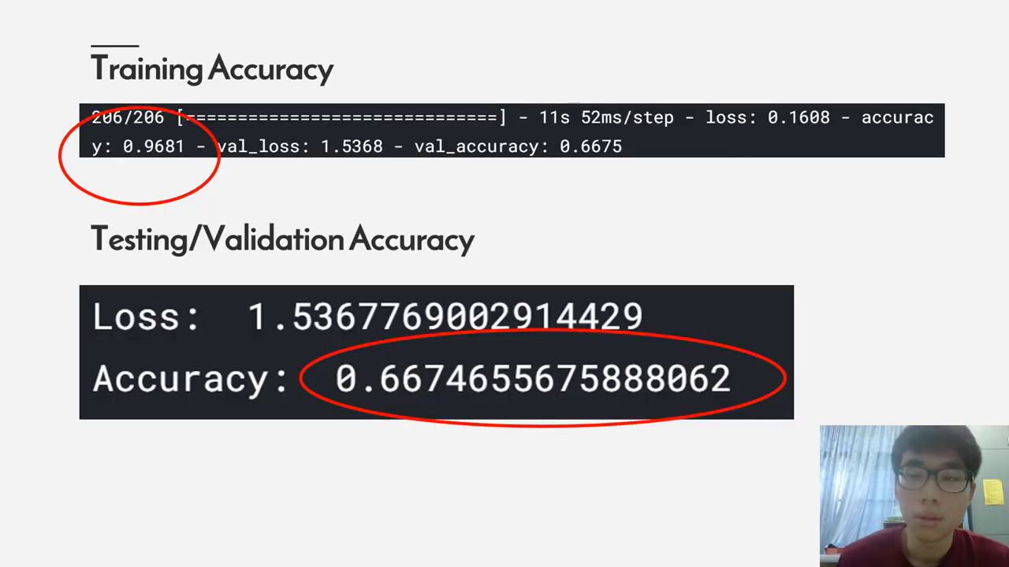